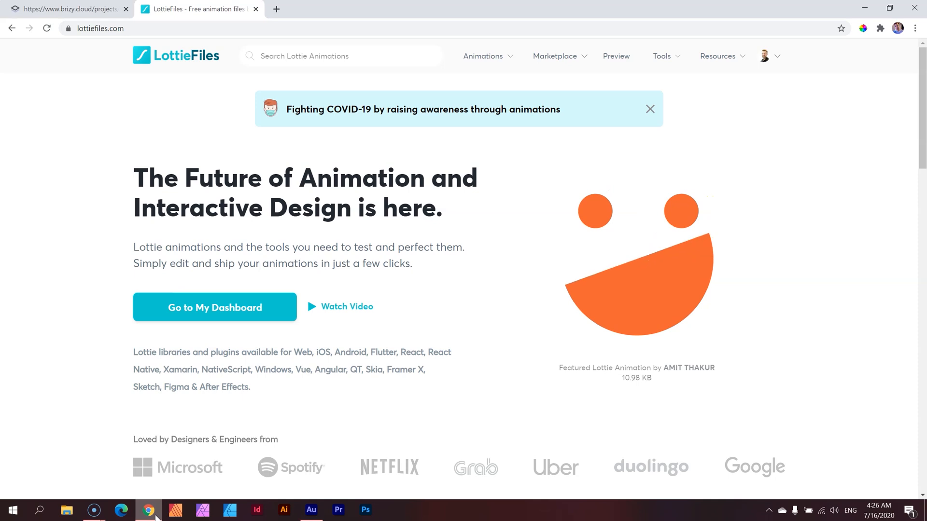
Return to the Brizy editor and focus the Documentation Free feature section.
{"action": "left_click", "coordinate": [65, 9]}
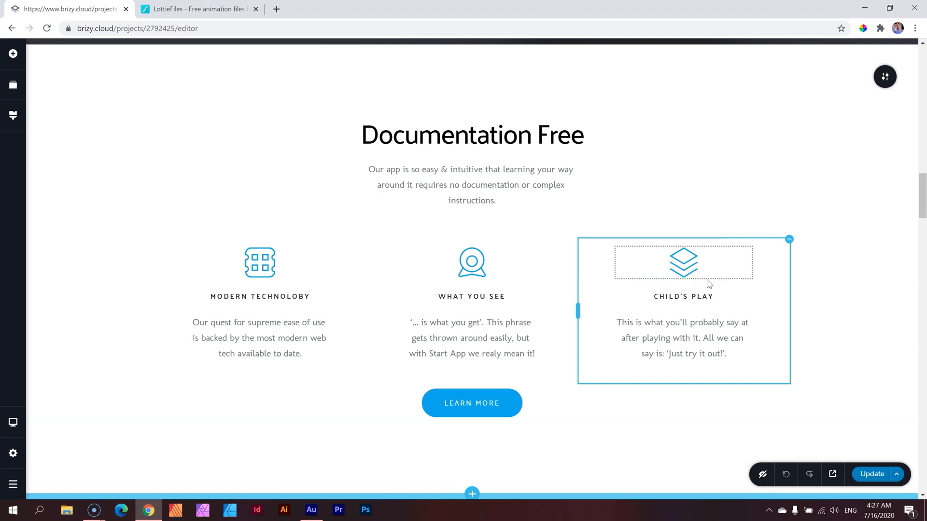
{"action": "left_click", "coordinate": [683, 266]}
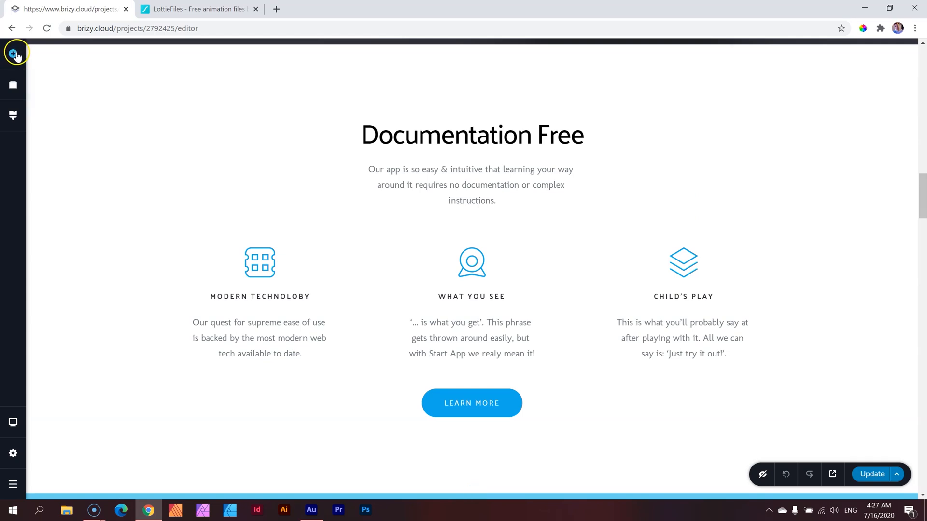
Add a Lottie element (default green virus) under the Modern Technology icon.
{"action": "left_click", "coordinate": [13, 53]}
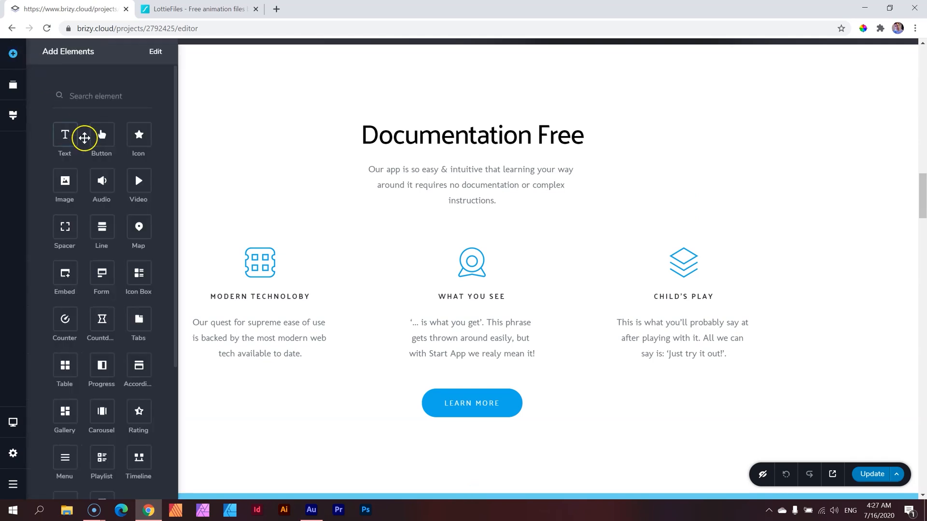
{"action": "scroll", "scroll_direction": "down", "scroll_amount": 3}
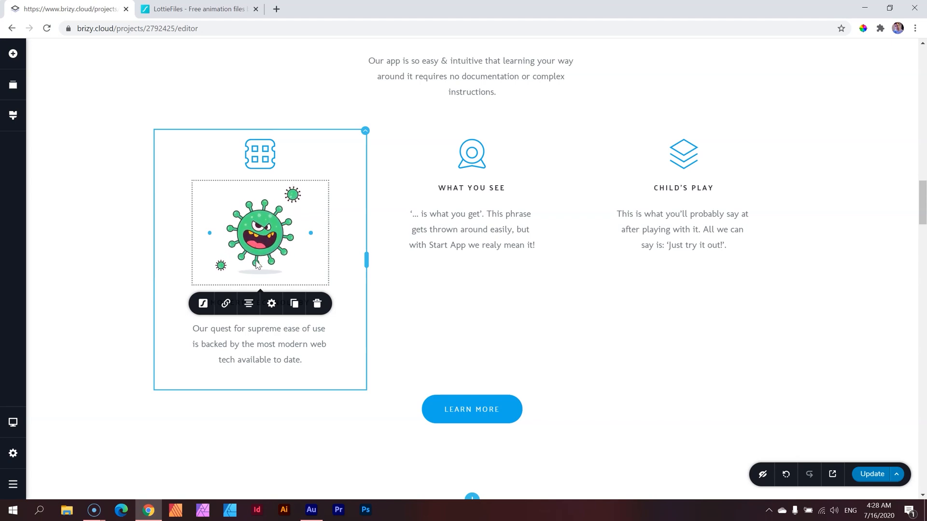
Browse the LottieFiles Featured animations down to the Marketplace section.
{"action": "left_click", "coordinate": [198, 8]}
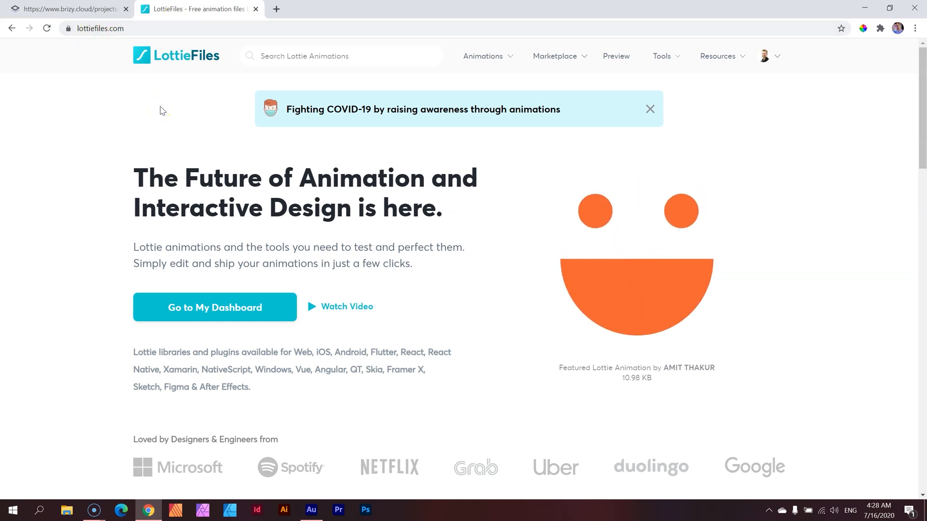
{"action": "mouse_move", "coordinate": [753, 146]}
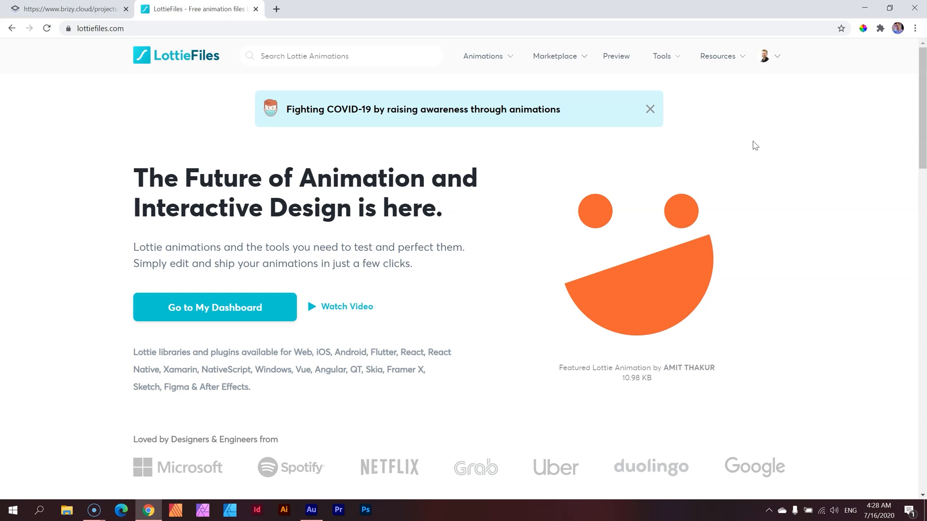
{"action": "left_click", "coordinate": [483, 56]}
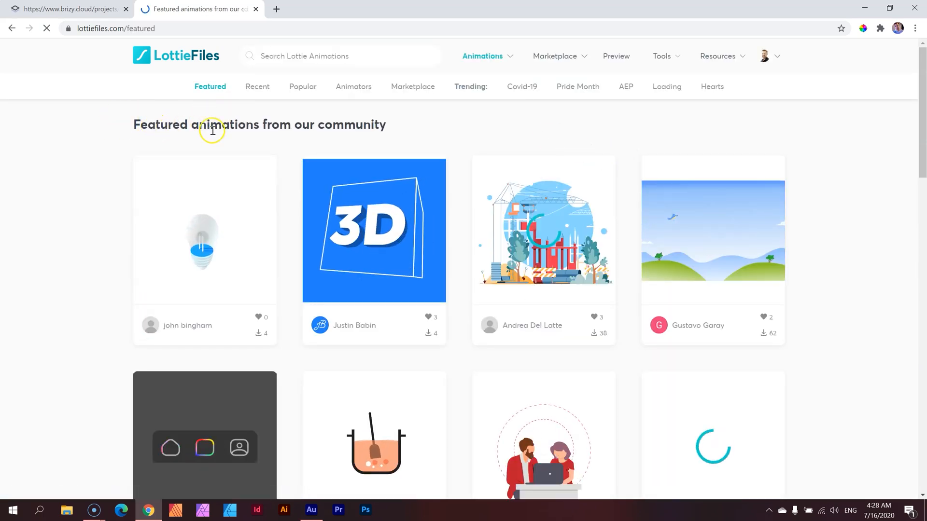
{"action": "scroll", "scroll_direction": "down", "scroll_amount": 3}
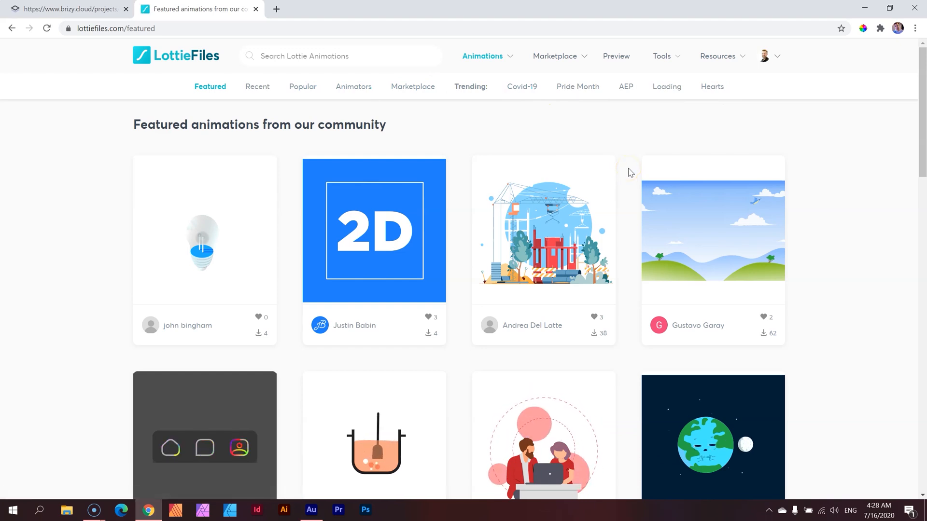
{"action": "scroll", "scroll_direction": "down", "scroll_amount": 3}
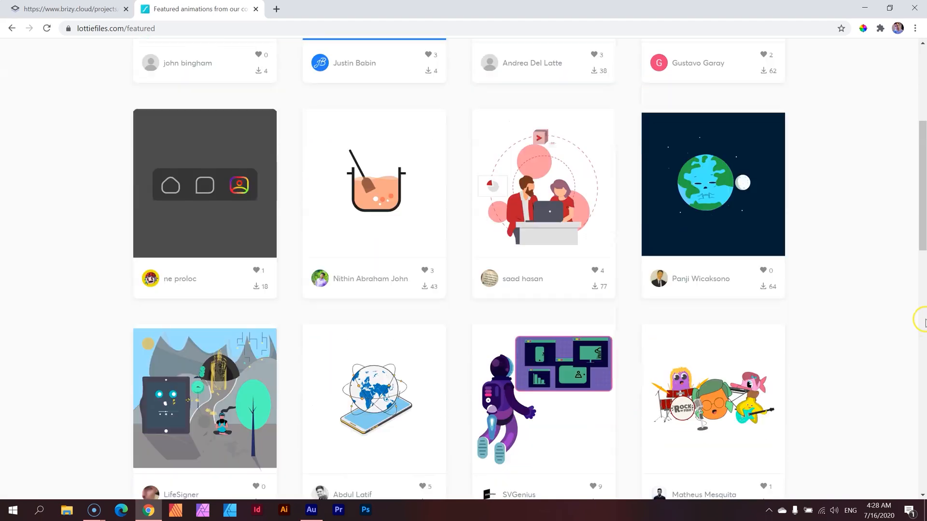
{"action": "scroll", "scroll_direction": "down", "scroll_amount": 3}
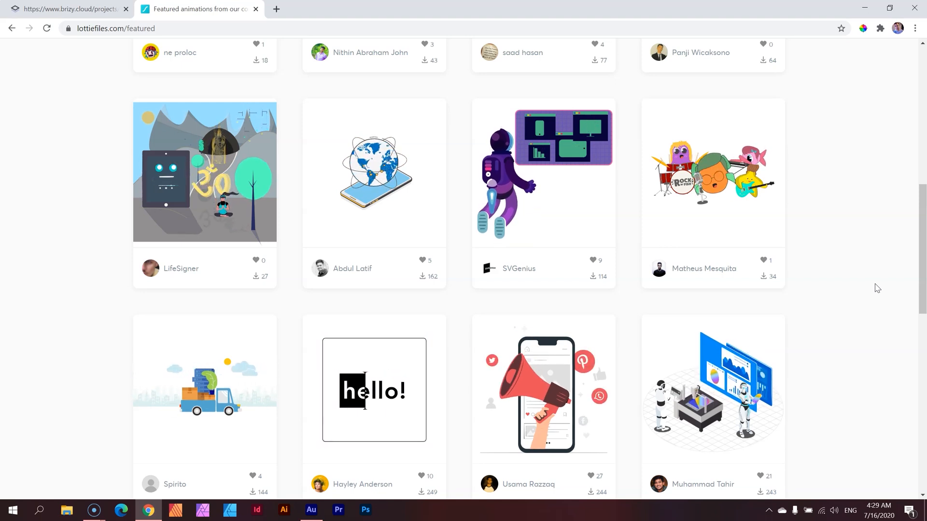
{"action": "scroll", "scroll_direction": "down", "scroll_amount": 3}
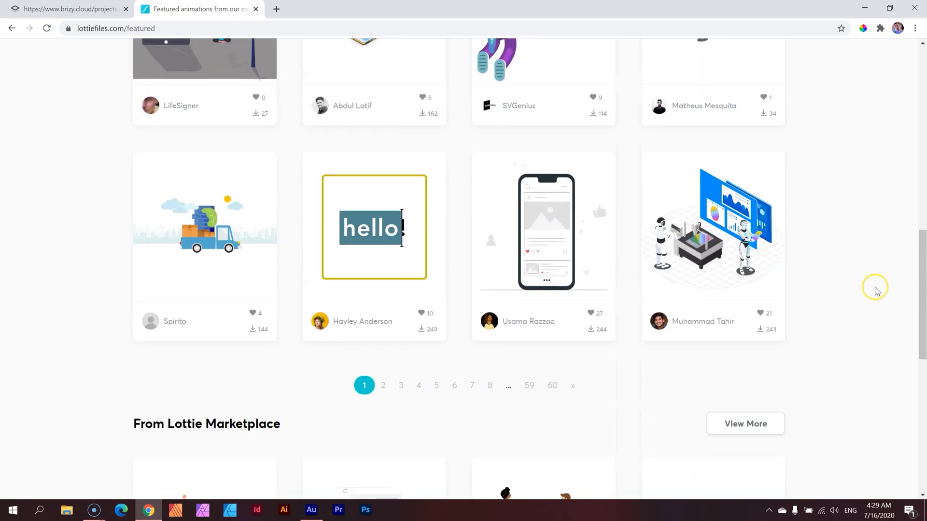
{"action": "scroll", "scroll_direction": "down", "scroll_amount": 3}
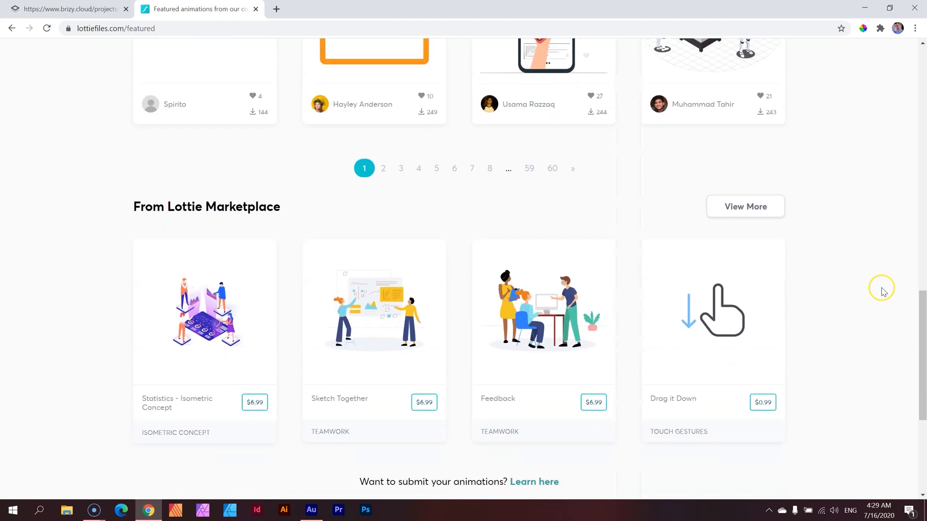
{"action": "scroll", "scroll_direction": "down", "scroll_amount": 3}
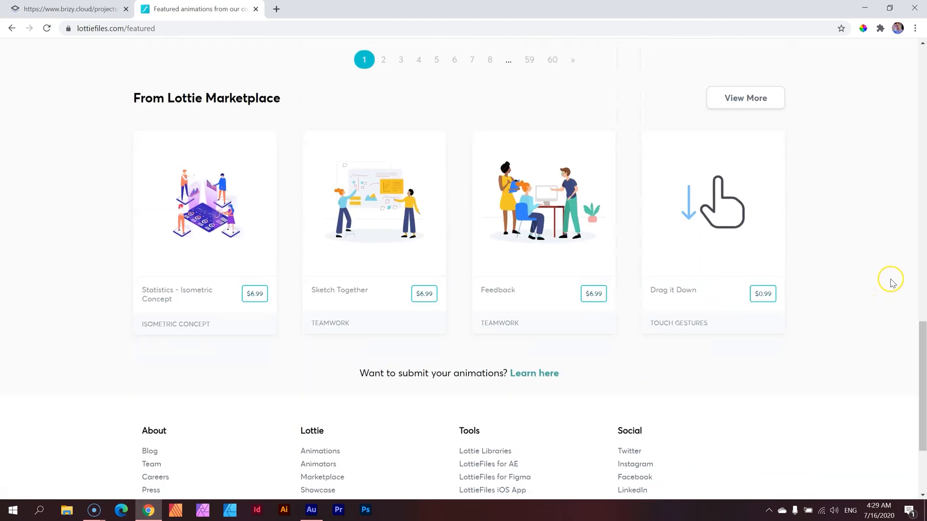
{"action": "mouse_move", "coordinate": [383, 168]}
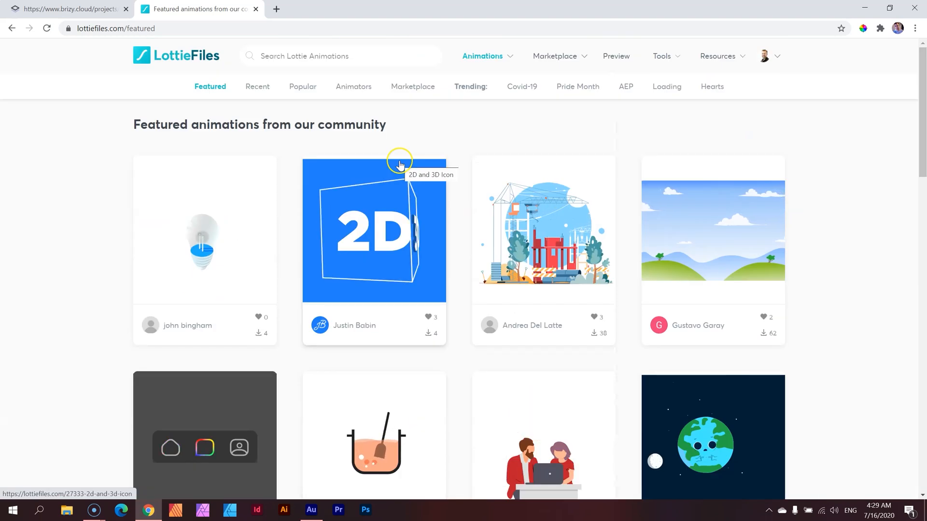
Search LottieFiles animations for 'tech' after a glance at the Brizy page.
{"action": "left_click", "coordinate": [64, 8]}
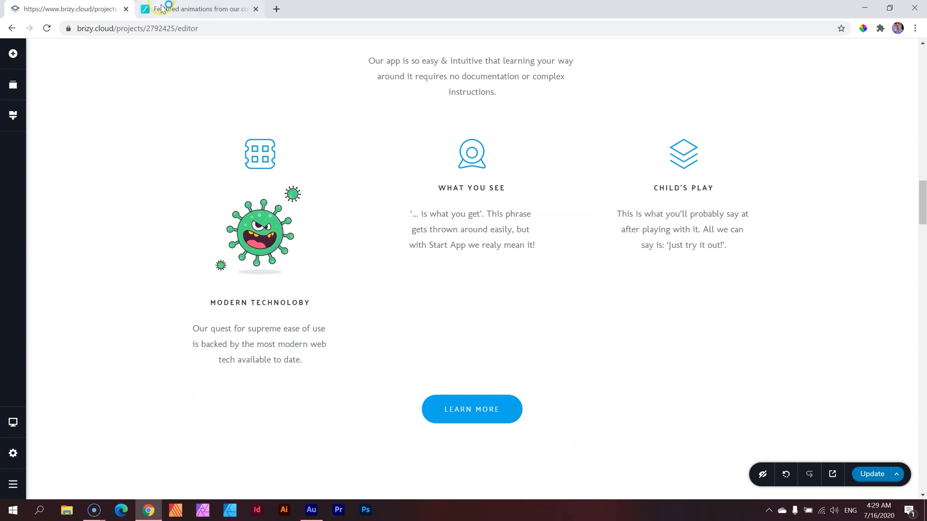
{"action": "left_click", "coordinate": [198, 9]}
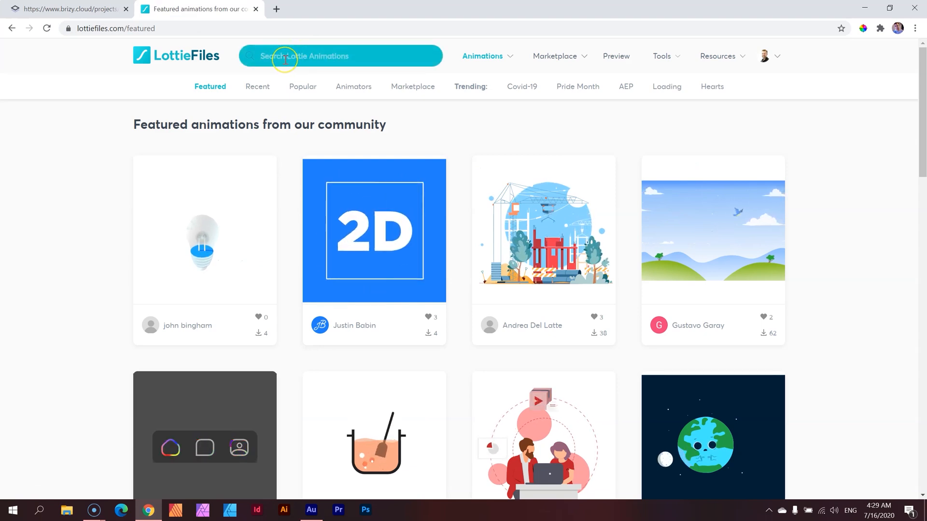
{"action": "type", "text": "tech"}
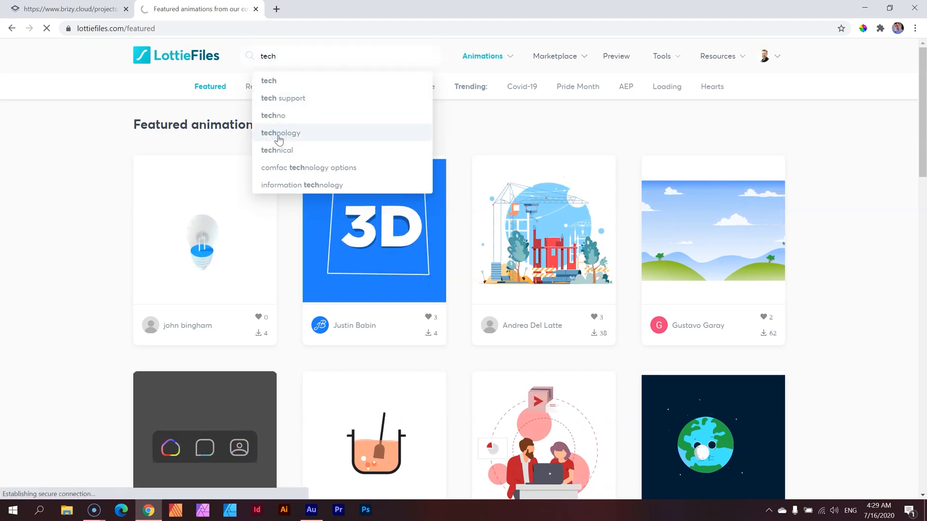
Show the 'technology' search results, scan them, and return to the Brizy editor.
{"action": "left_click", "coordinate": [281, 132]}
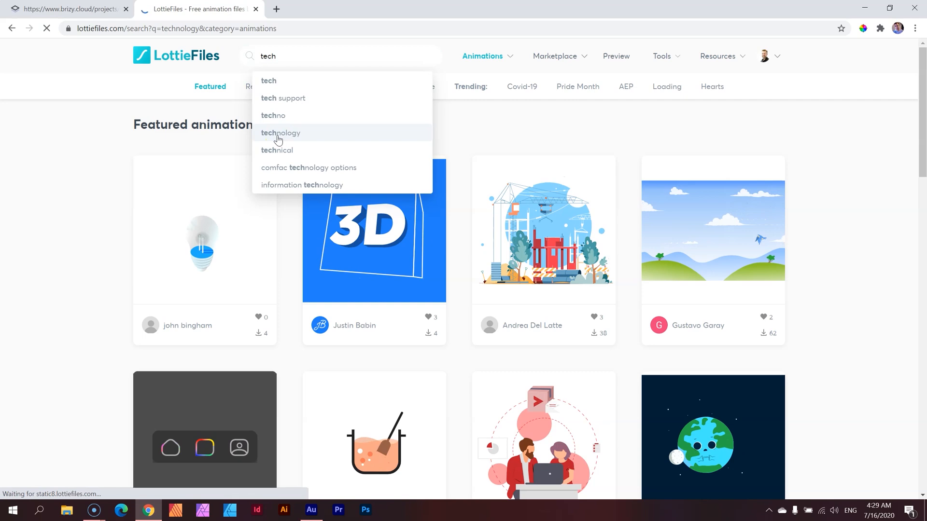
{"action": "left_click", "coordinate": [280, 133]}
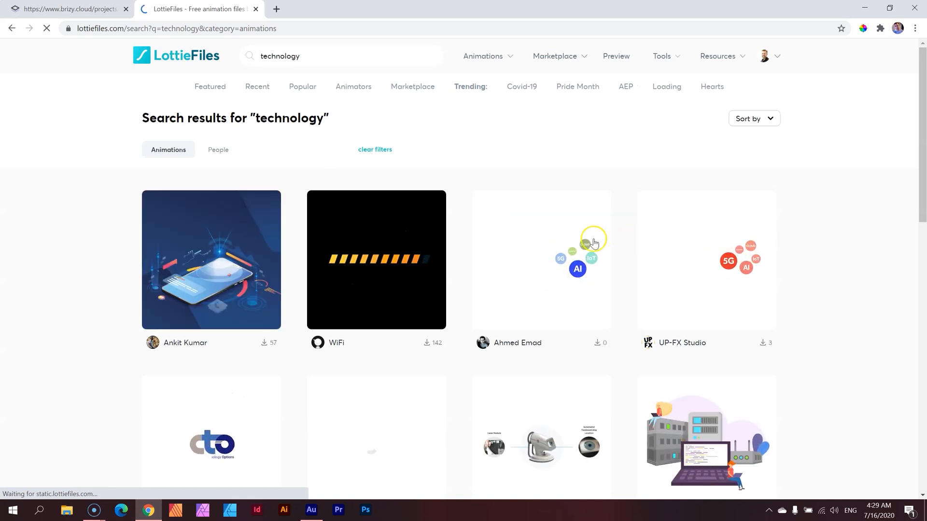
{"action": "scroll", "scroll_direction": "down", "scroll_amount": 3}
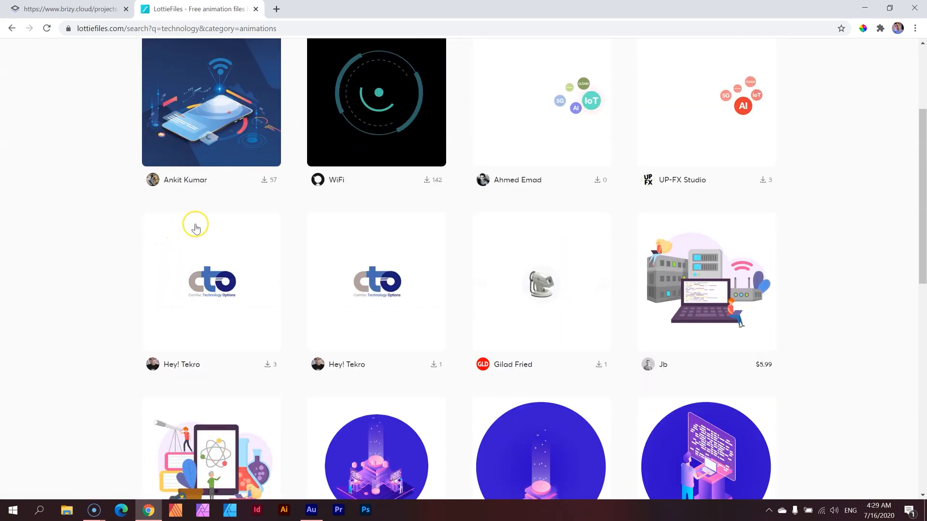
{"action": "scroll", "scroll_direction": "down", "scroll_amount": 3}
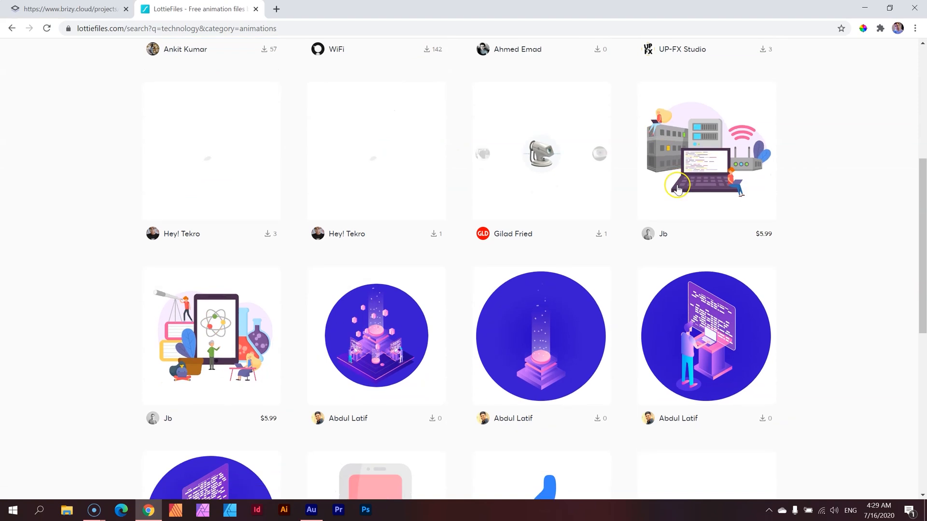
{"action": "scroll", "scroll_direction": "down", "scroll_amount": 3}
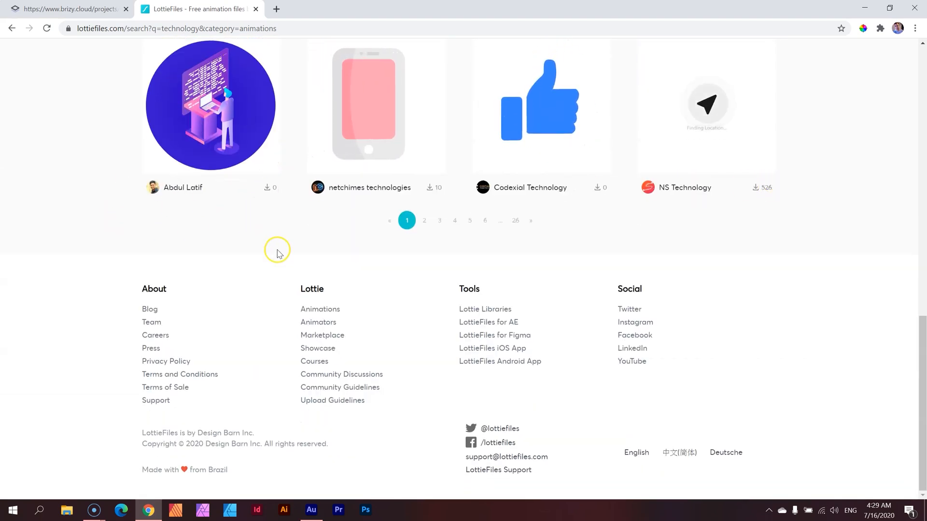
{"action": "scroll", "scroll_direction": "up", "scroll_amount": 3}
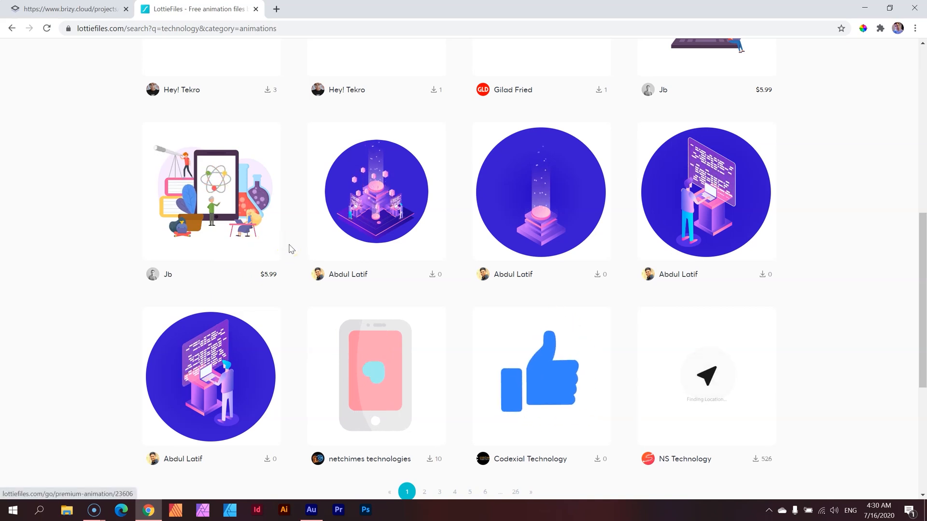
{"action": "left_click", "coordinate": [64, 8]}
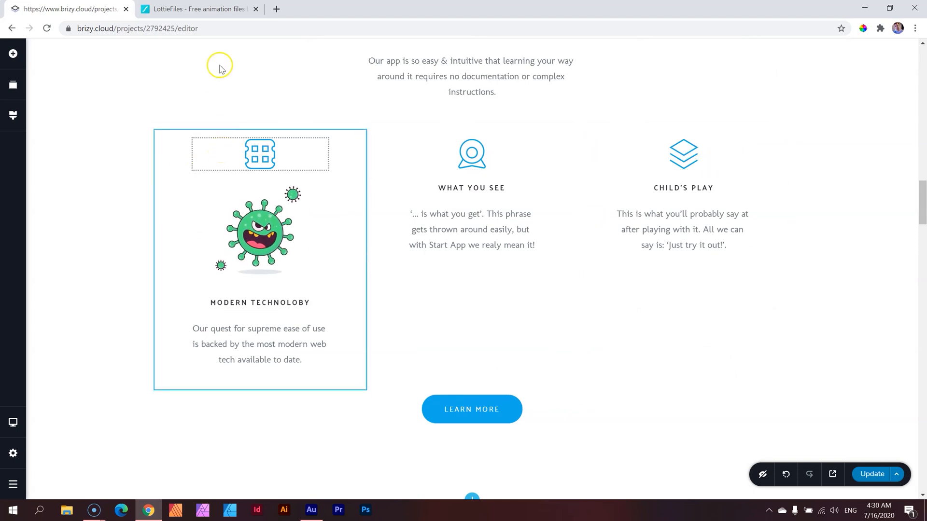
Compare Brizy's feature with the results and open 'Isometric People working with technology'.
{"action": "left_click", "coordinate": [198, 9]}
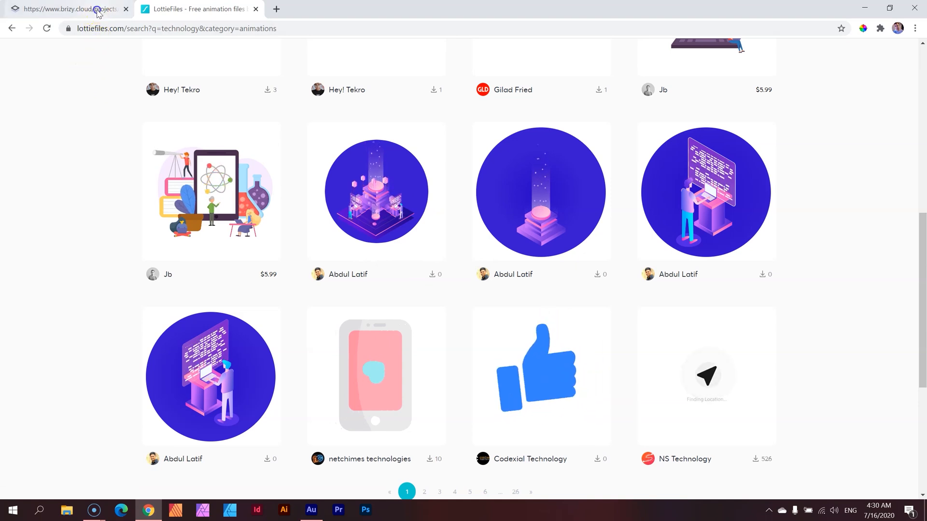
{"action": "left_click", "coordinate": [65, 9]}
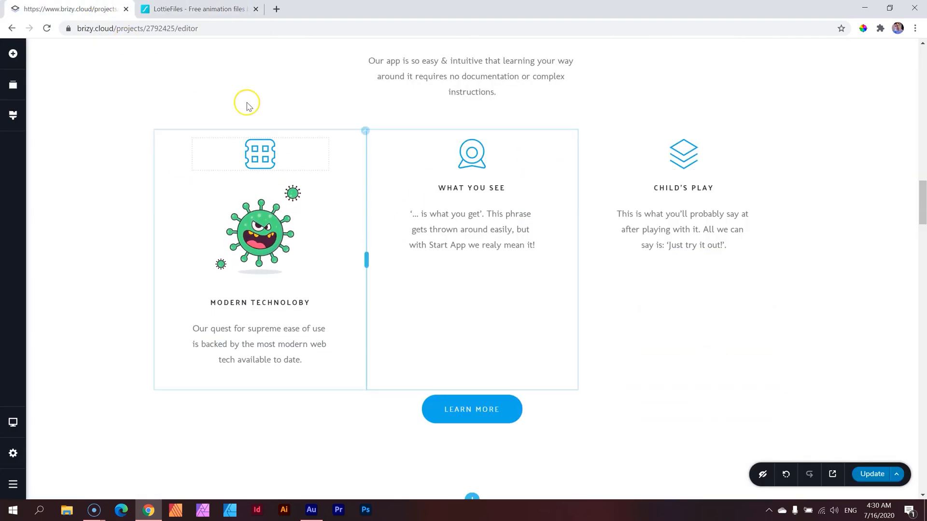
{"action": "left_click", "coordinate": [198, 9]}
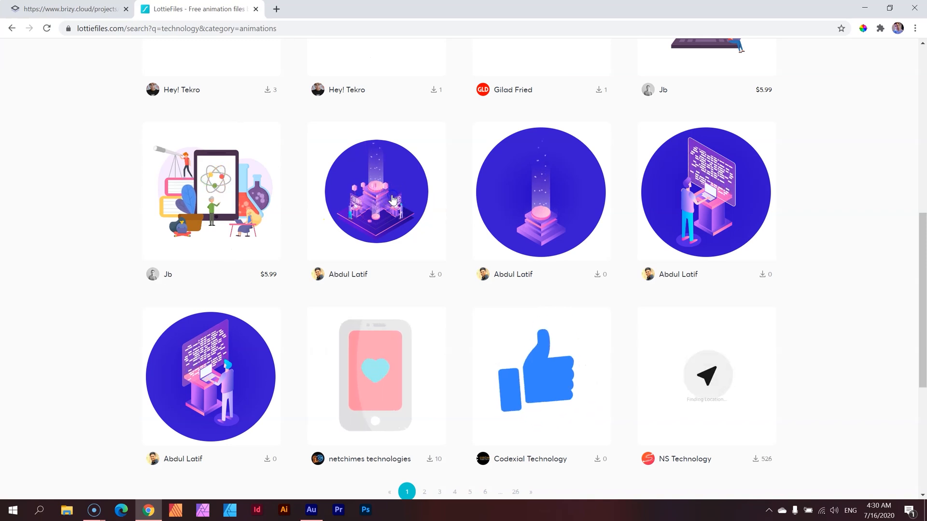
{"action": "left_click", "coordinate": [375, 191]}
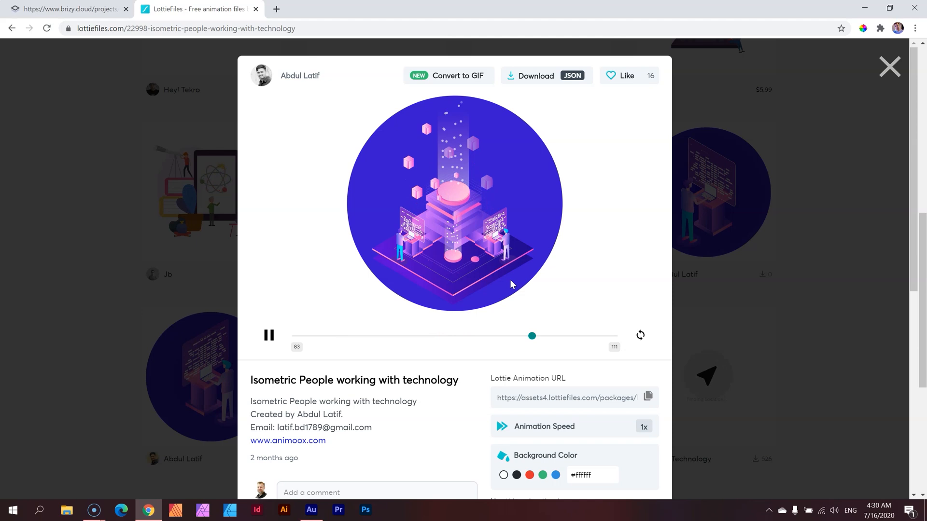
Copy the Lottie Animation URL of the isometric technology animation.
{"action": "left_click_drag", "start_coordinate": [531, 336], "coordinate": [345, 336]}
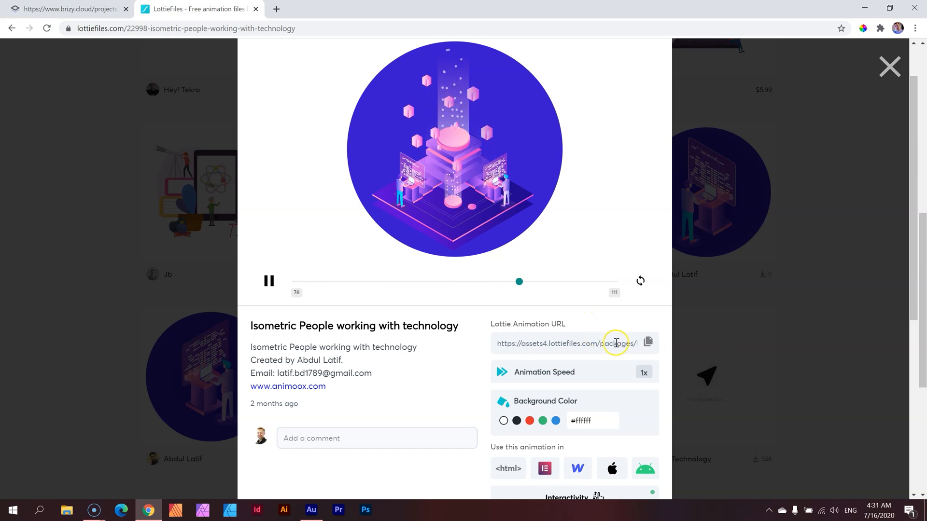
{"action": "left_click", "coordinate": [647, 342]}
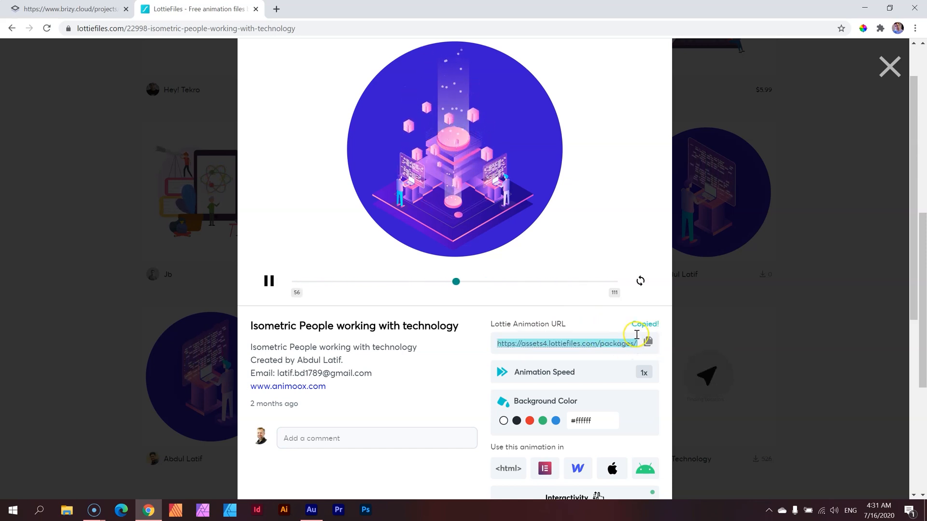
Paste the copied URL into the virus element's Lottie Link, swapping in the isometric animation.
{"action": "left_click", "coordinate": [65, 8]}
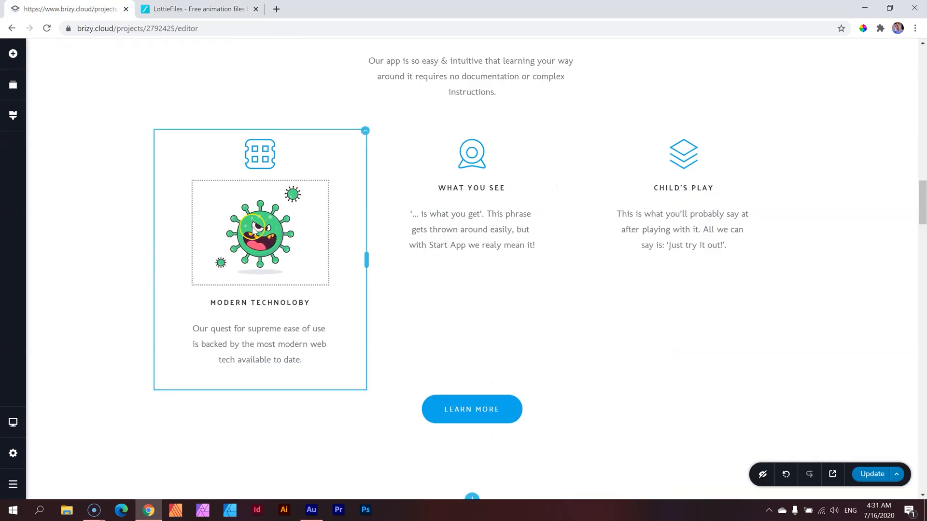
{"action": "left_click", "coordinate": [260, 232]}
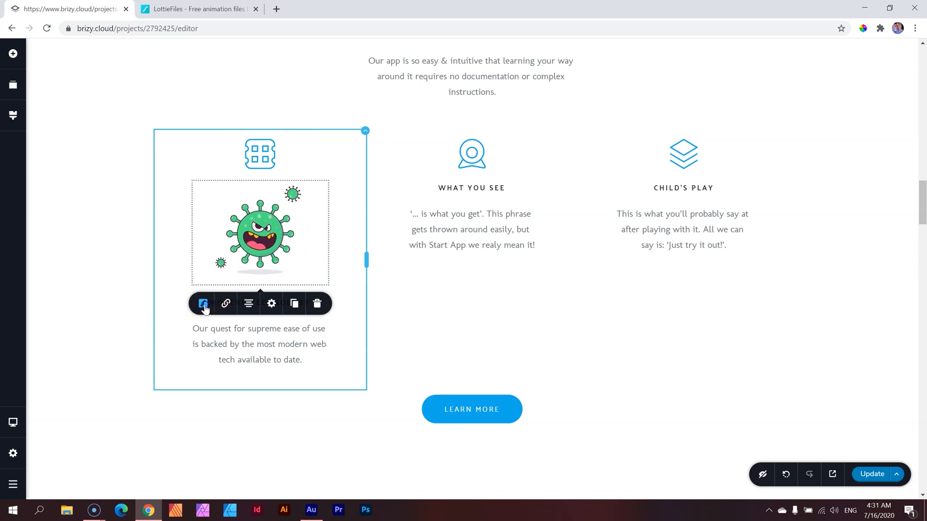
{"action": "left_click", "coordinate": [203, 304]}
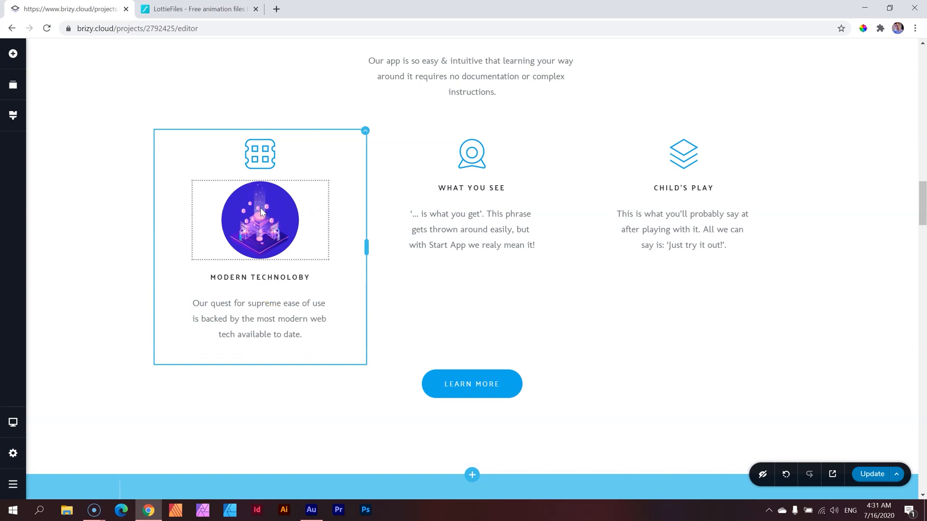
Try Reverse on/off and speeds 1.8, 3.4, then leave it looping forward near 0.5.
{"action": "left_click", "coordinate": [260, 220]}
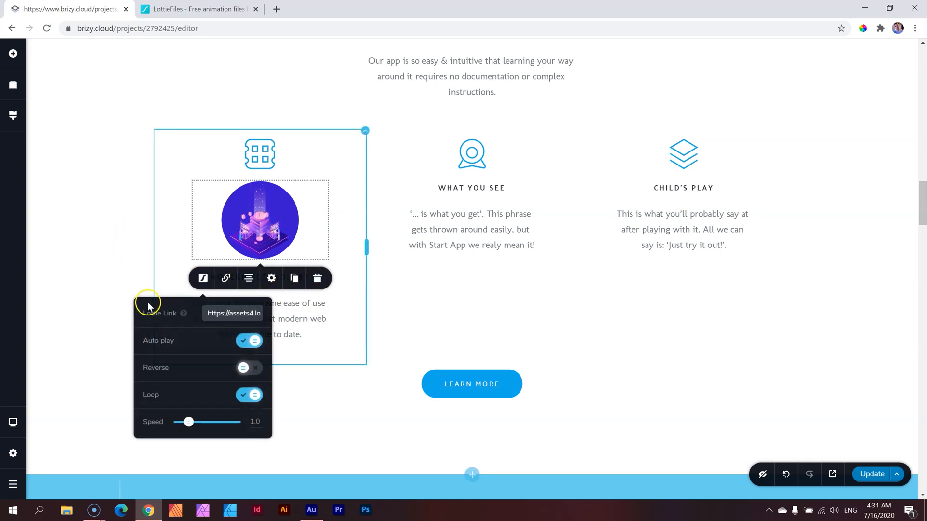
{"action": "mouse_move", "coordinate": [184, 313]}
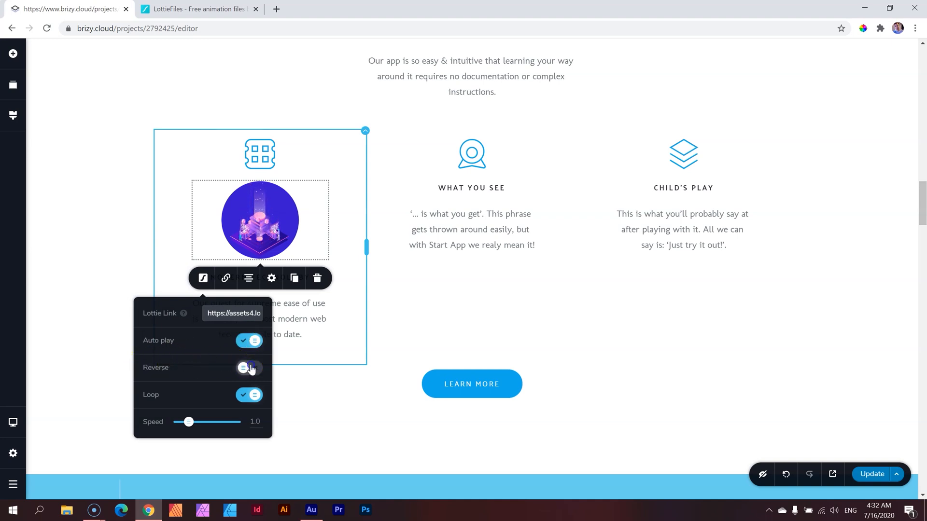
{"action": "left_click", "coordinate": [248, 368]}
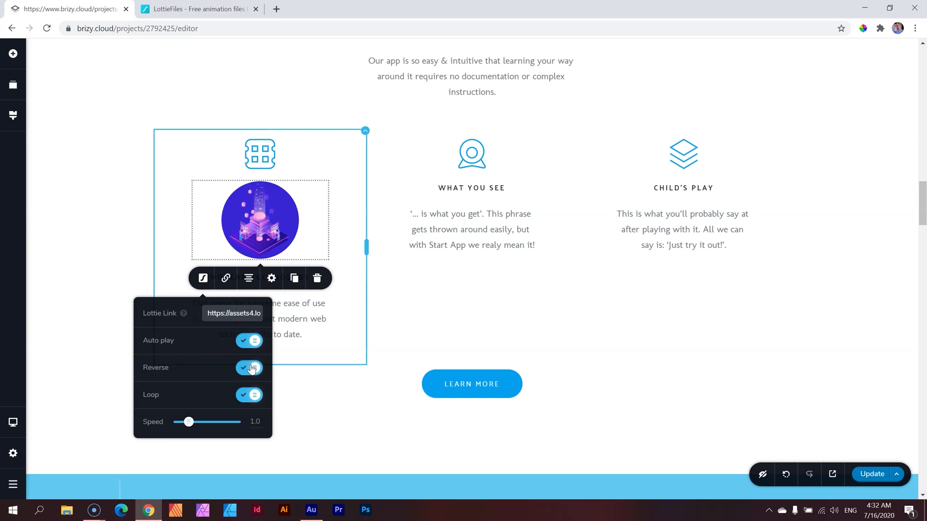
{"action": "left_click", "coordinate": [249, 368]}
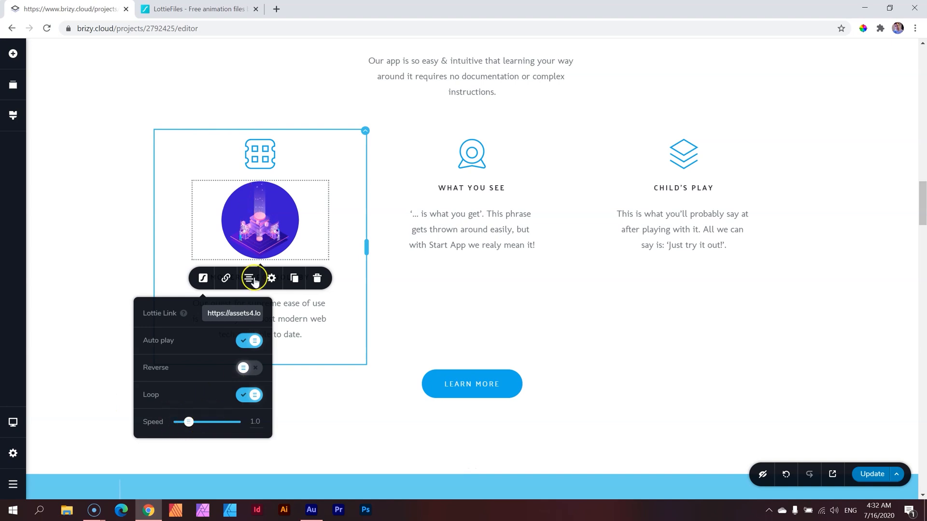
{"action": "left_click_drag", "start_coordinate": [188, 422], "coordinate": [199, 422]}
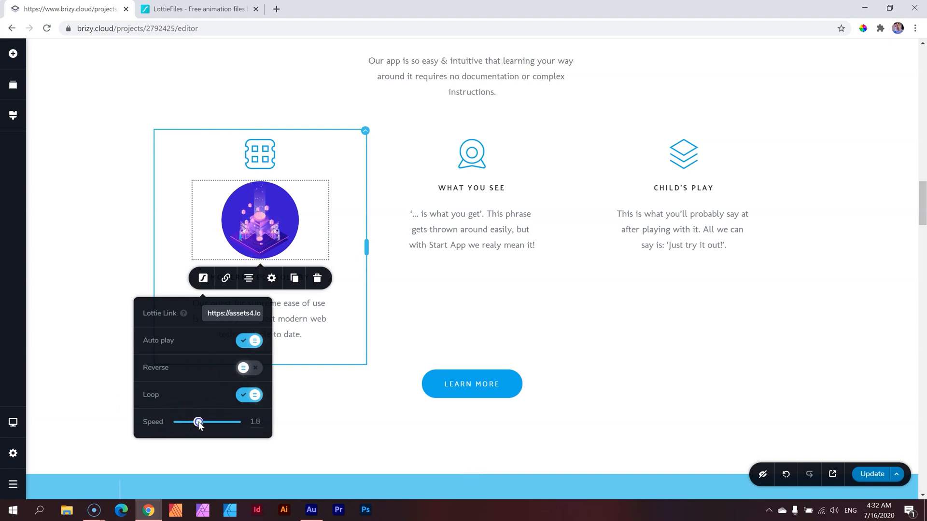
{"action": "left_click_drag", "start_coordinate": [198, 422], "coordinate": [218, 422]}
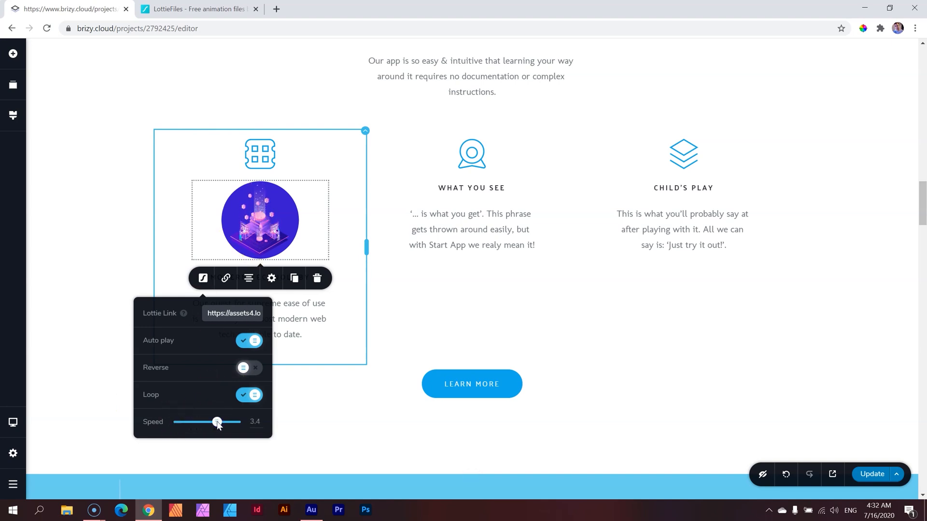
{"action": "left_click_drag", "start_coordinate": [218, 422], "coordinate": [183, 422]}
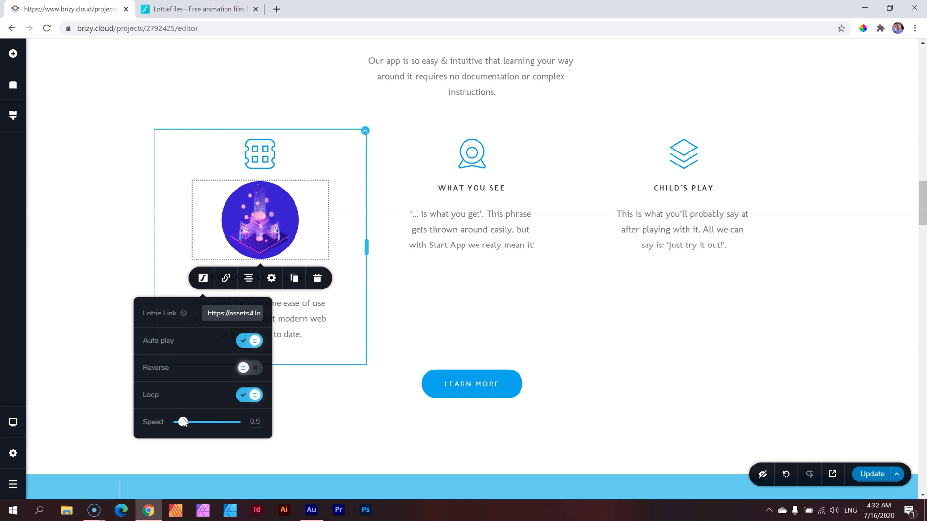
{"action": "left_click_drag", "start_coordinate": [183, 422], "coordinate": [190, 422]}
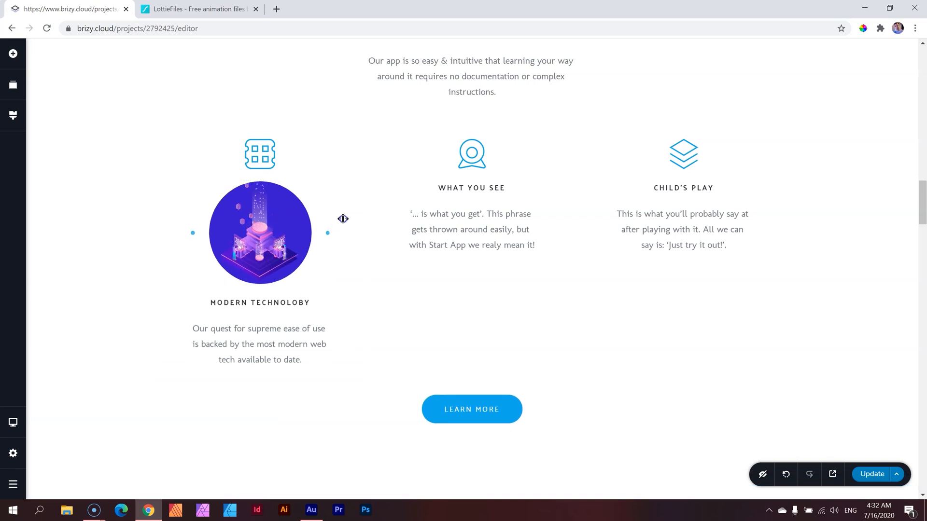
Check the animation's Width stays at 100% in its element settings.
{"action": "left_click", "coordinate": [260, 233]}
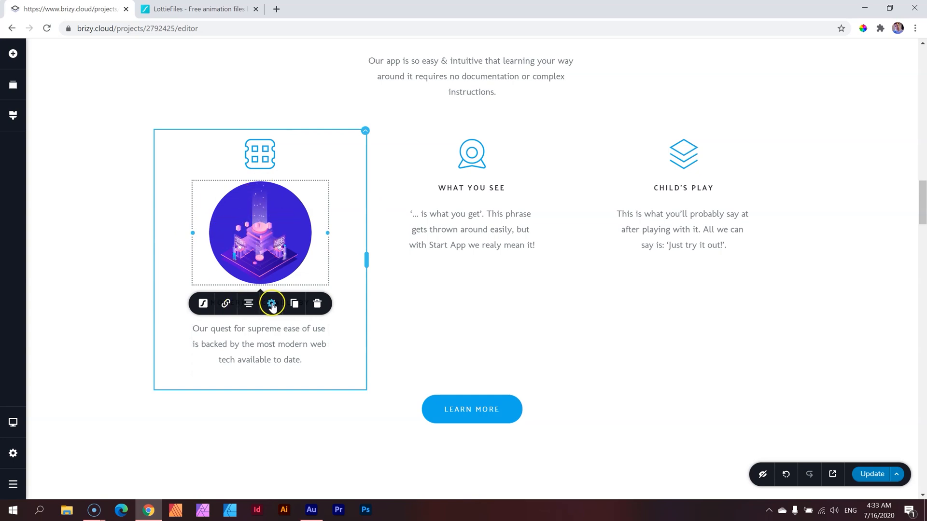
{"action": "left_click", "coordinate": [271, 304]}
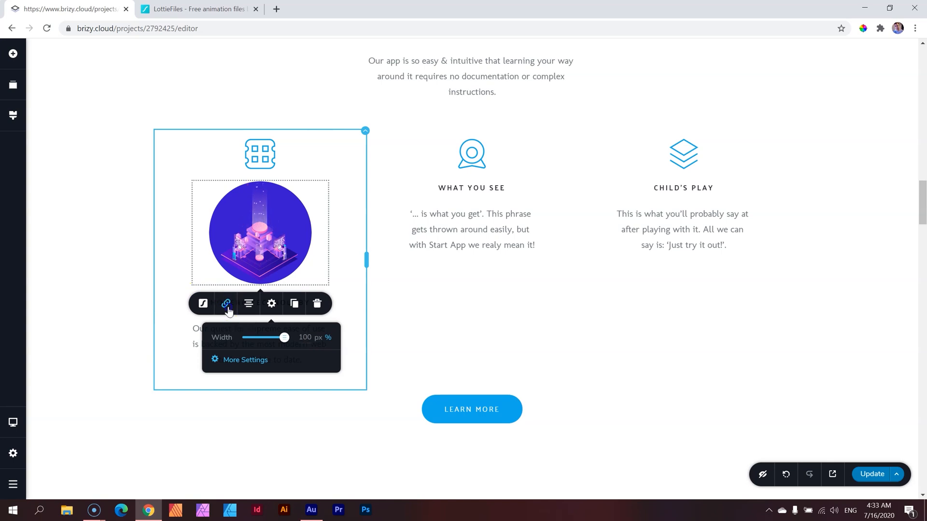
{"action": "left_click", "coordinate": [224, 304]}
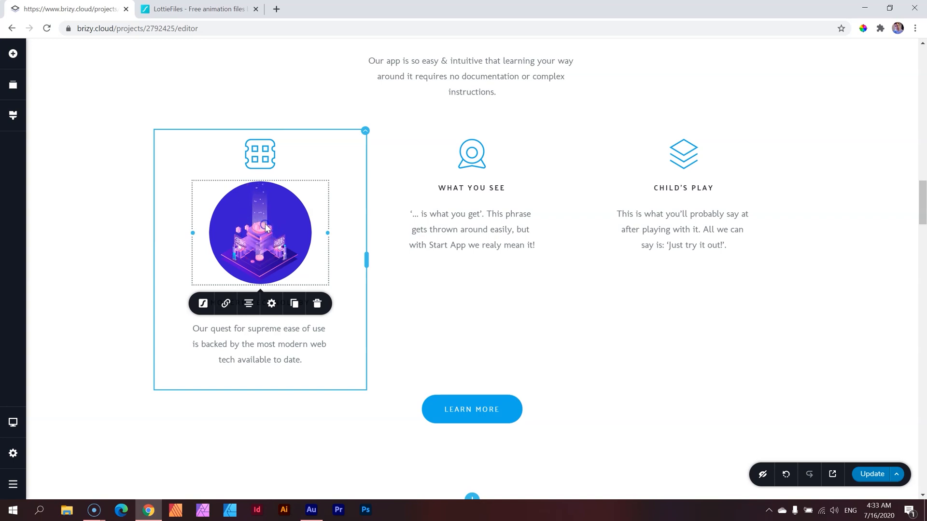
{"action": "left_click", "coordinate": [294, 303]}
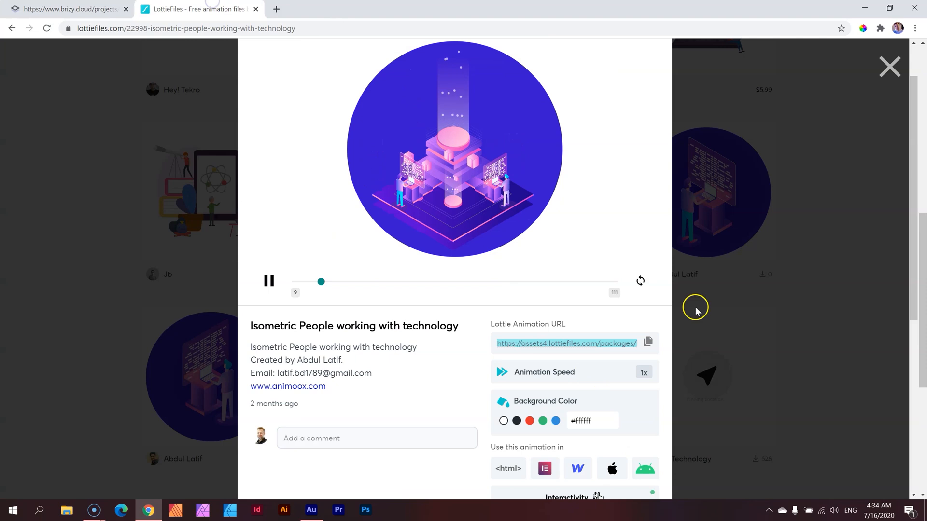
{"action": "scroll", "scroll_direction": "down", "scroll_amount": 3}
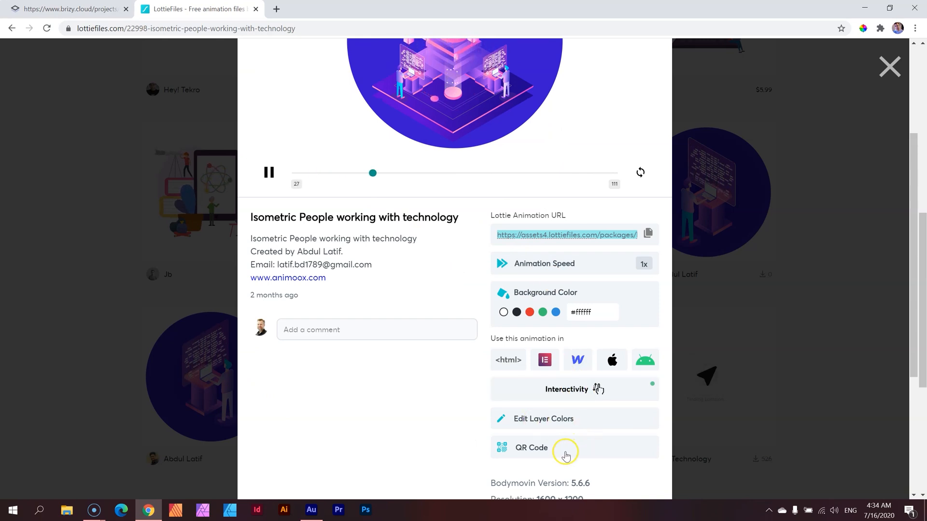
{"action": "scroll", "scroll_direction": "down", "scroll_amount": 3}
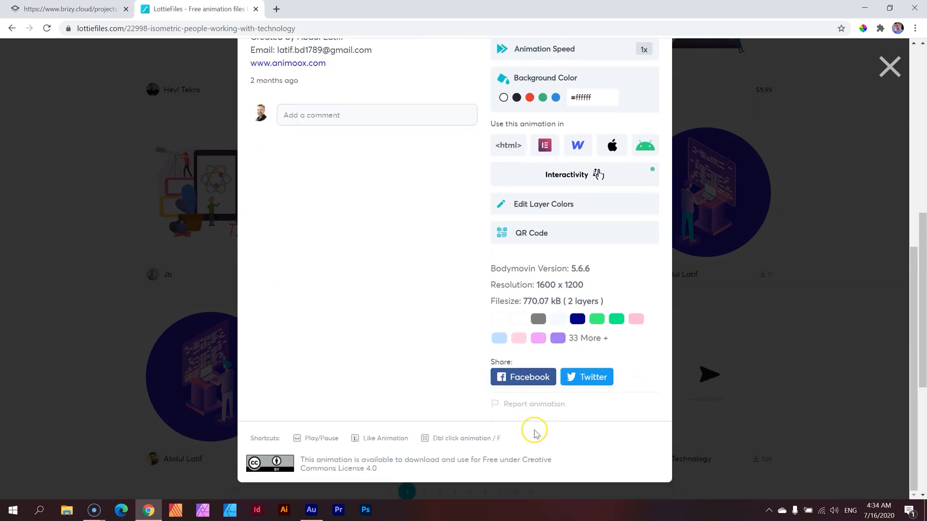